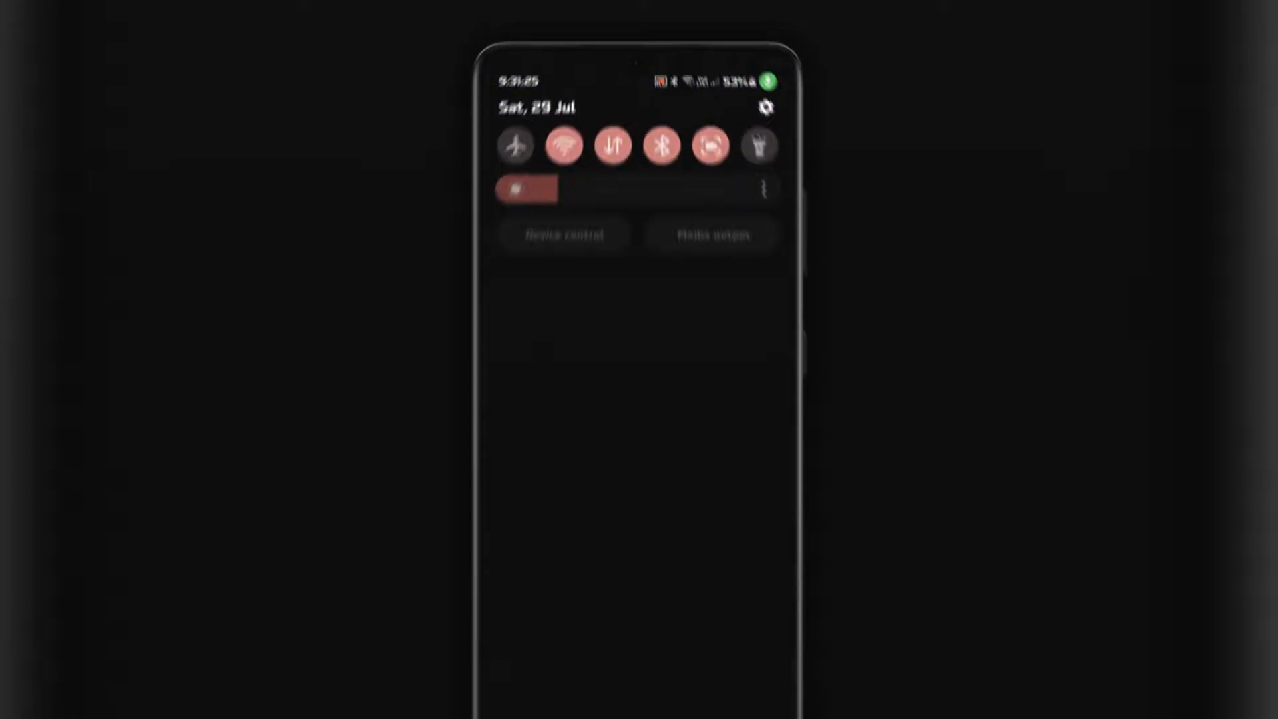
Step: Open Settings and scroll the Apps list to reach Google Play Store's App info
click(763, 108)
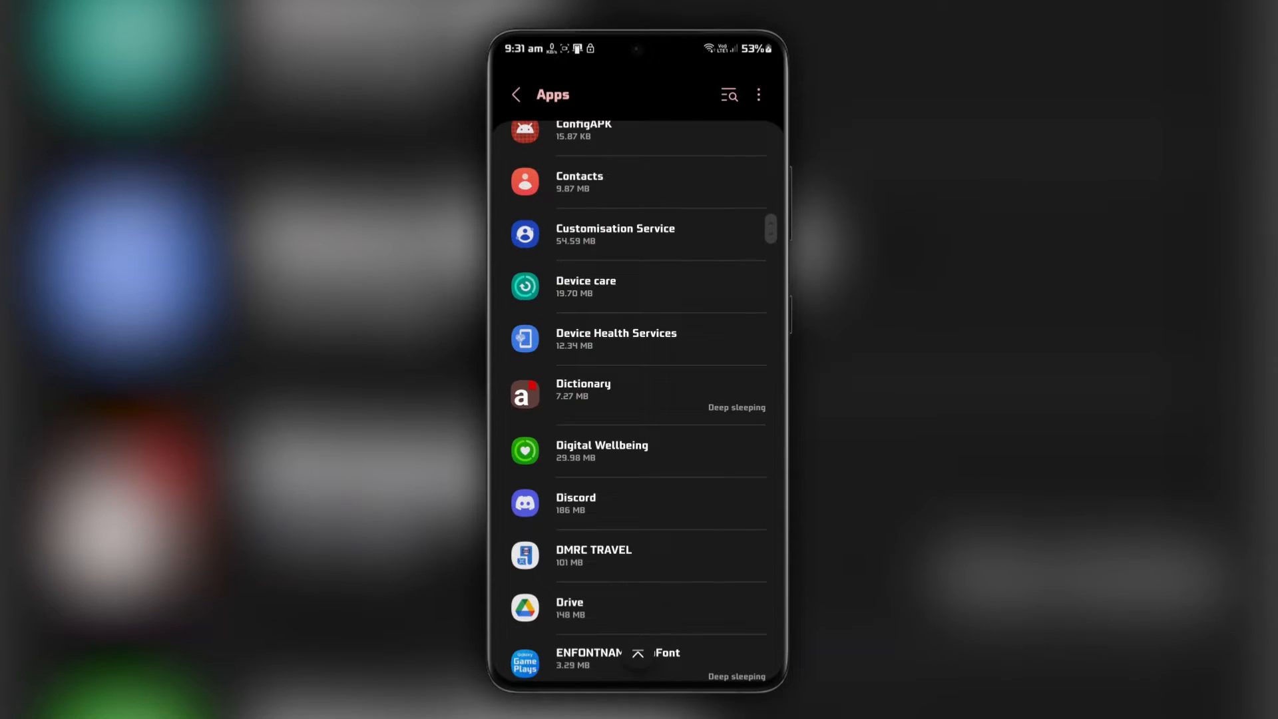
scroll(down, 3)
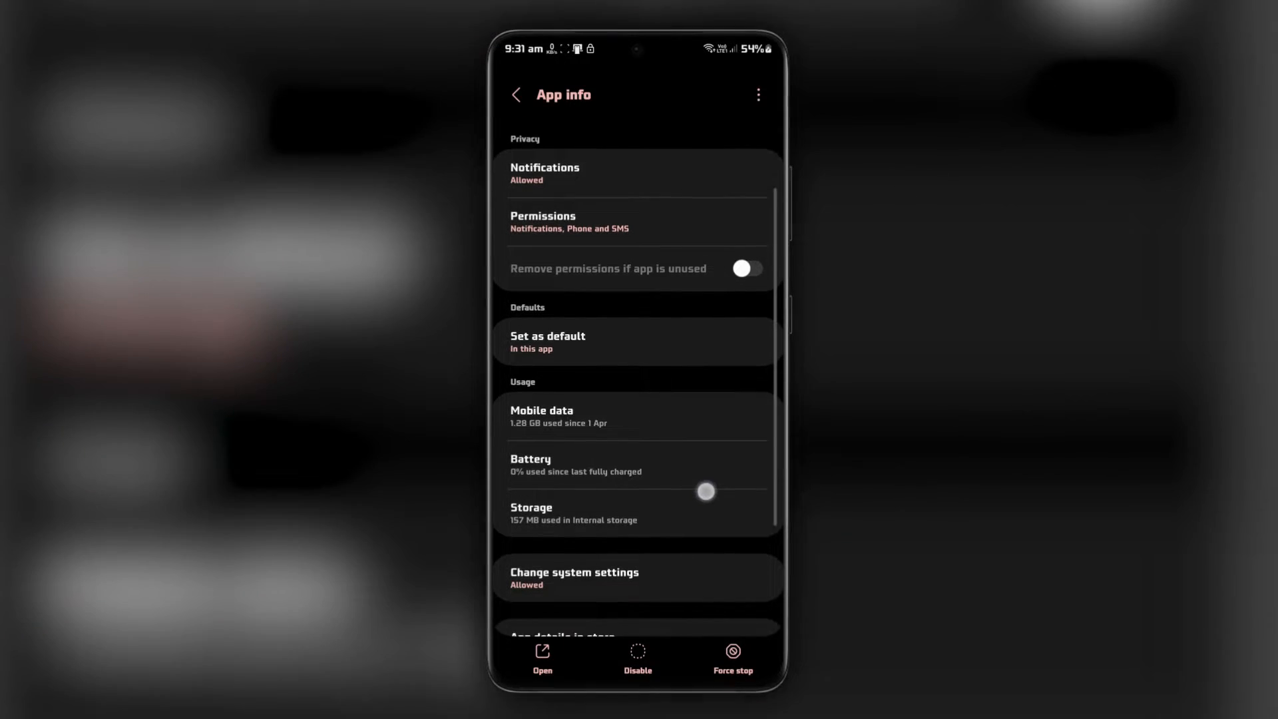
Step: Clear Google Play Store's cache and data, confirming Delete, and go back to App info
click(573, 507)
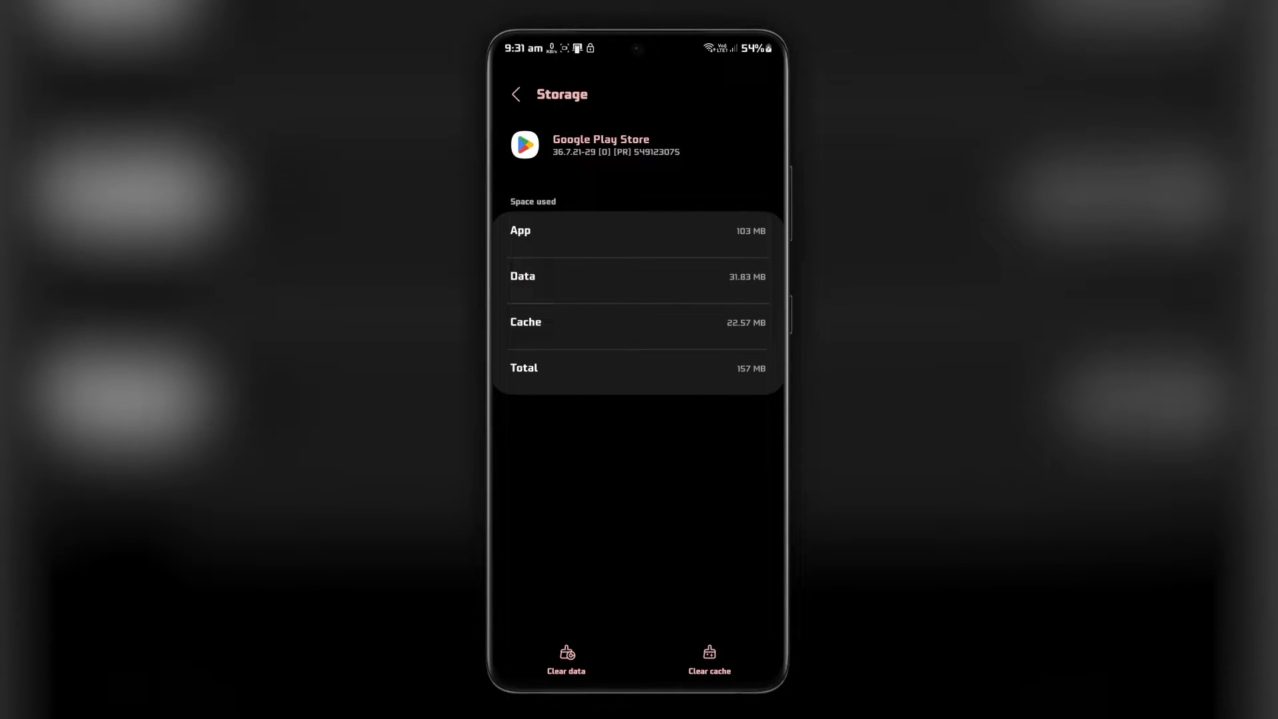
click(708, 658)
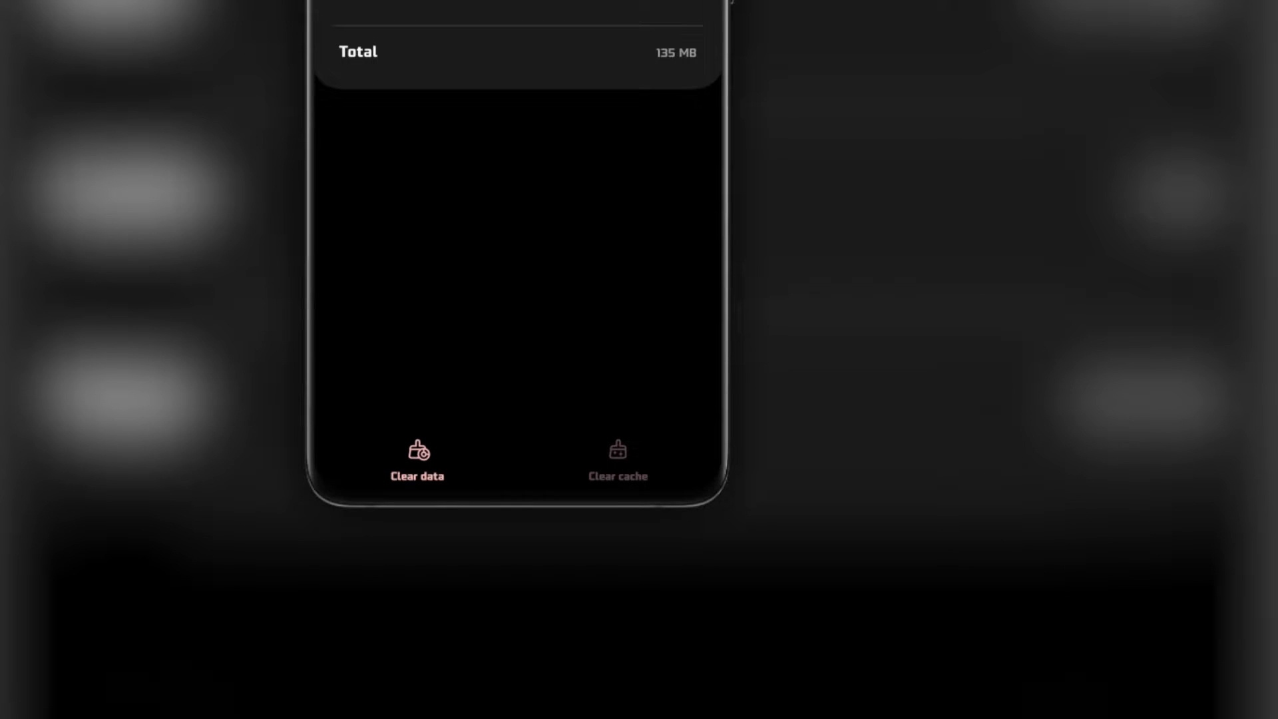
click(417, 462)
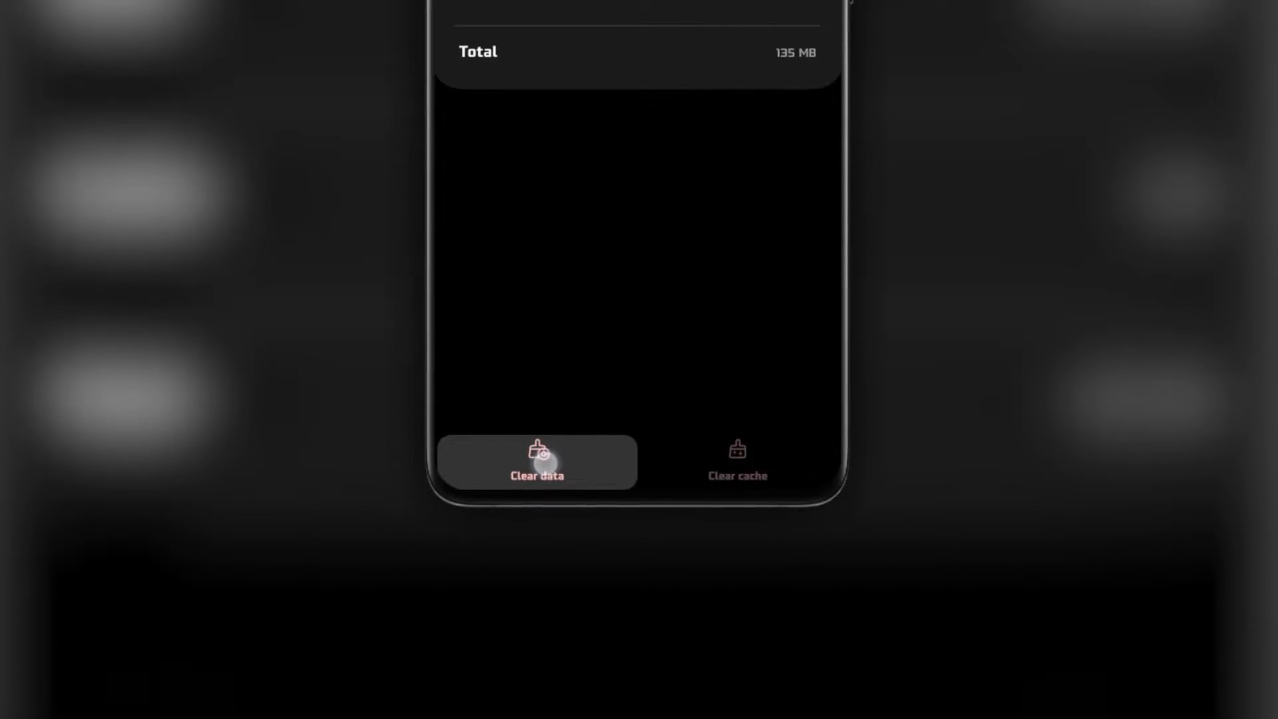
click(536, 462)
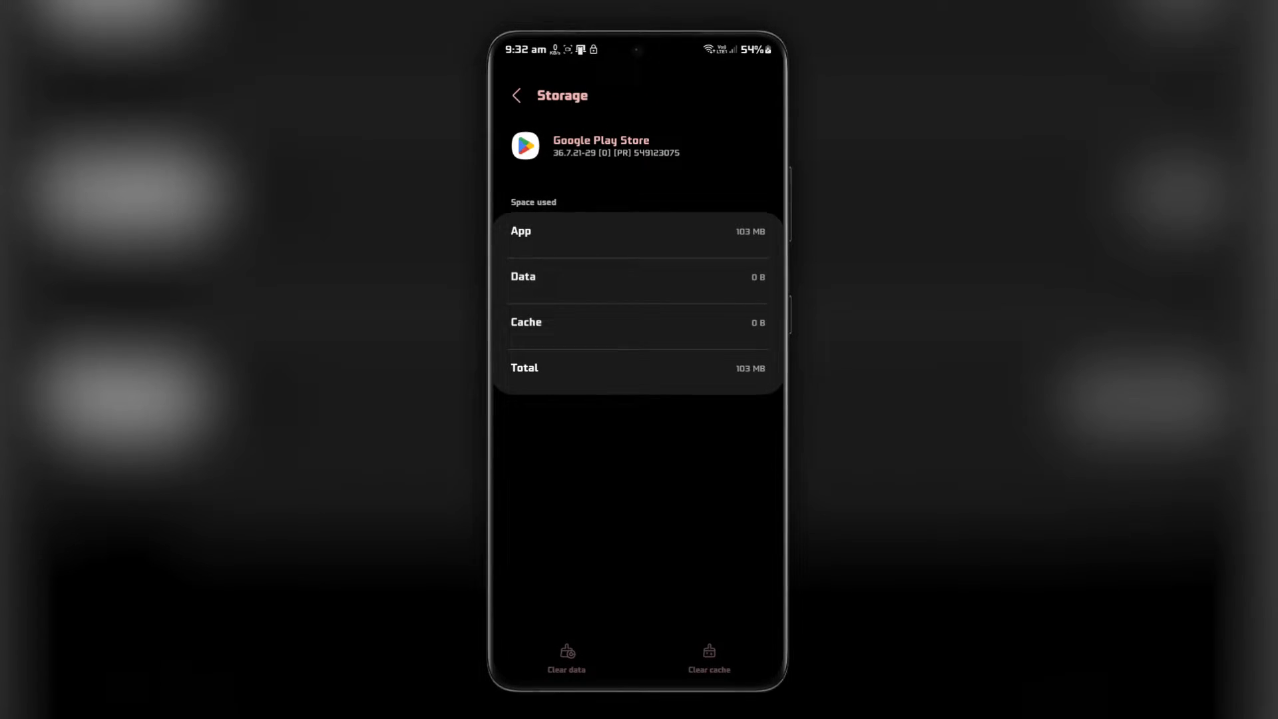
click(517, 95)
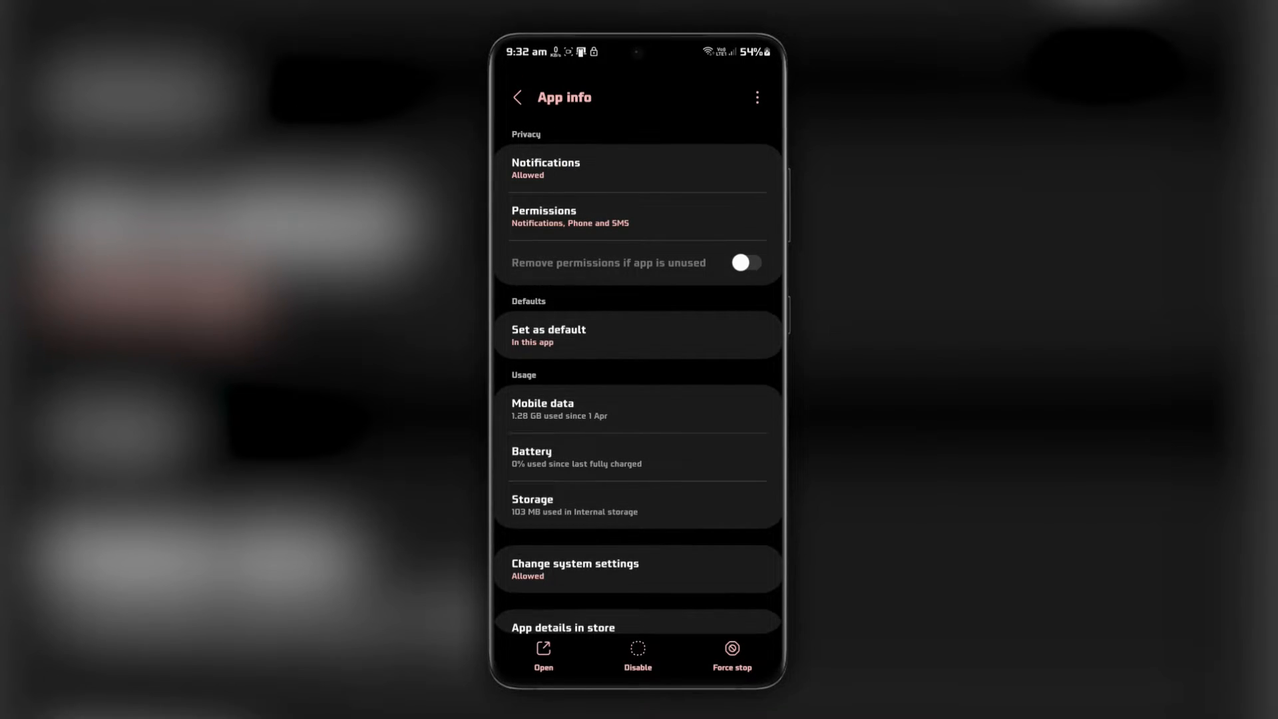
Step: Run Software update, confirming One UI 5.1 is up to date, then go home
click(518, 97)
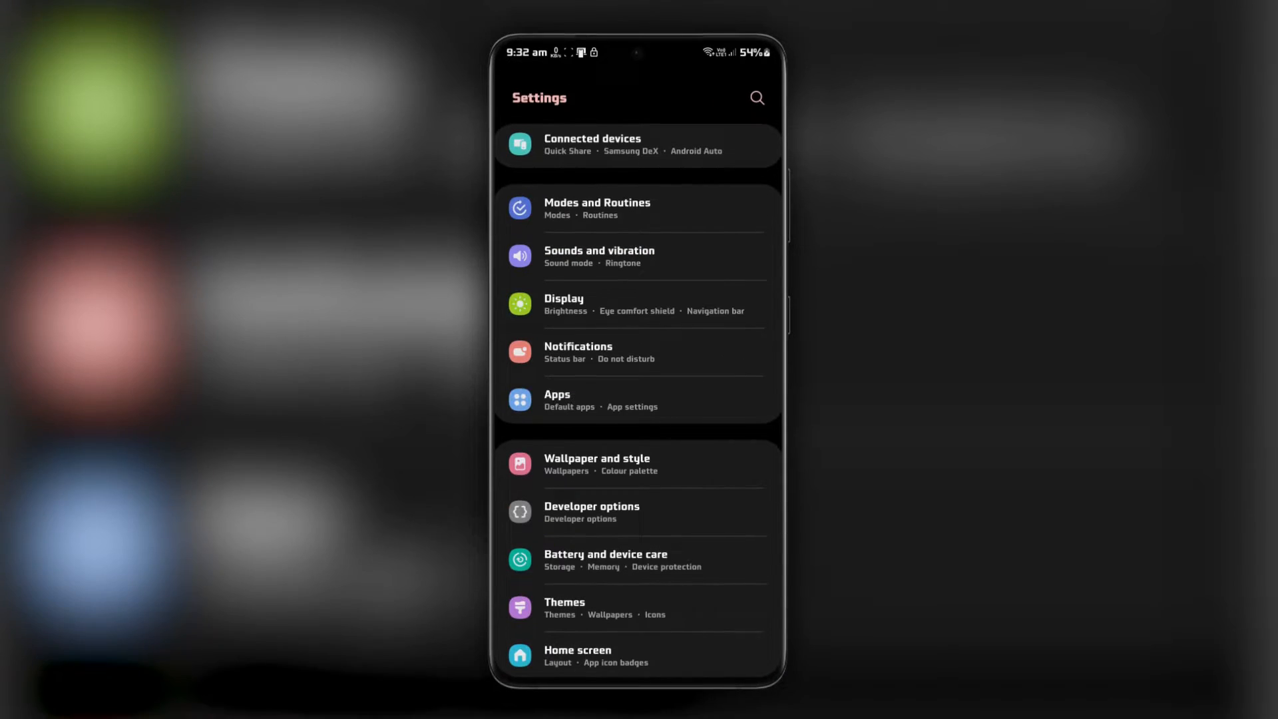
scroll(down, 3)
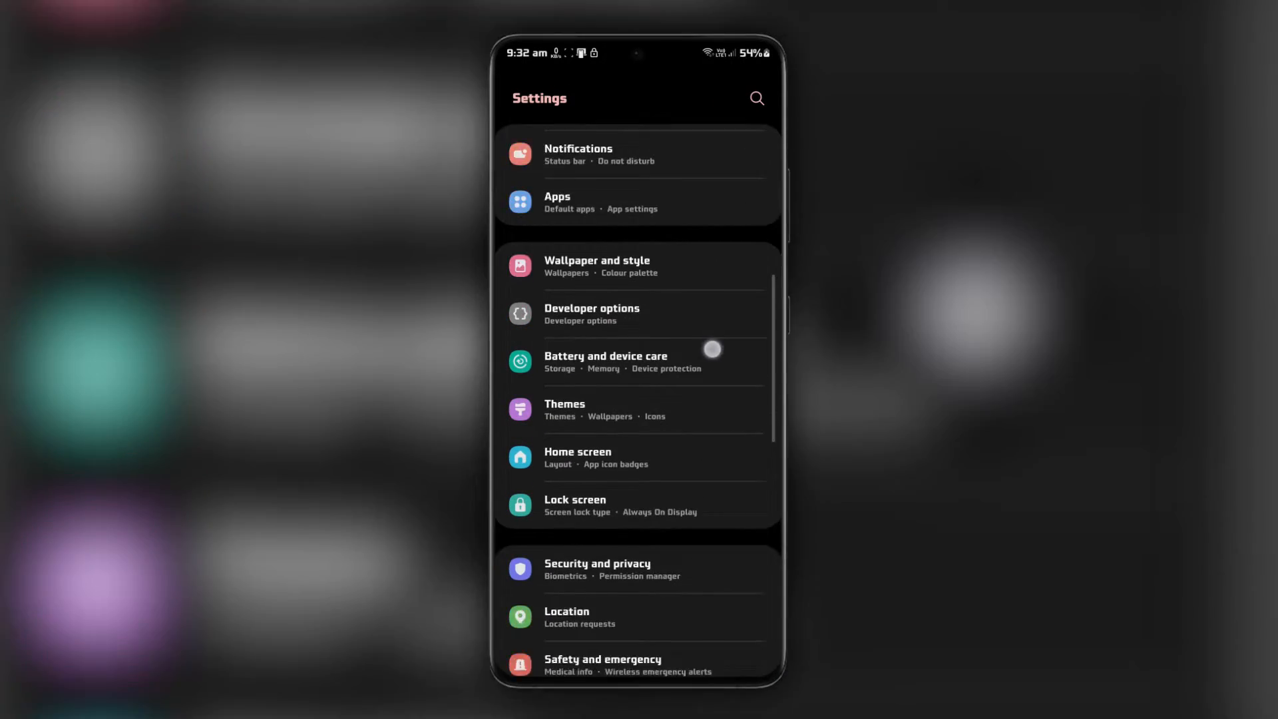
scroll(down, 3)
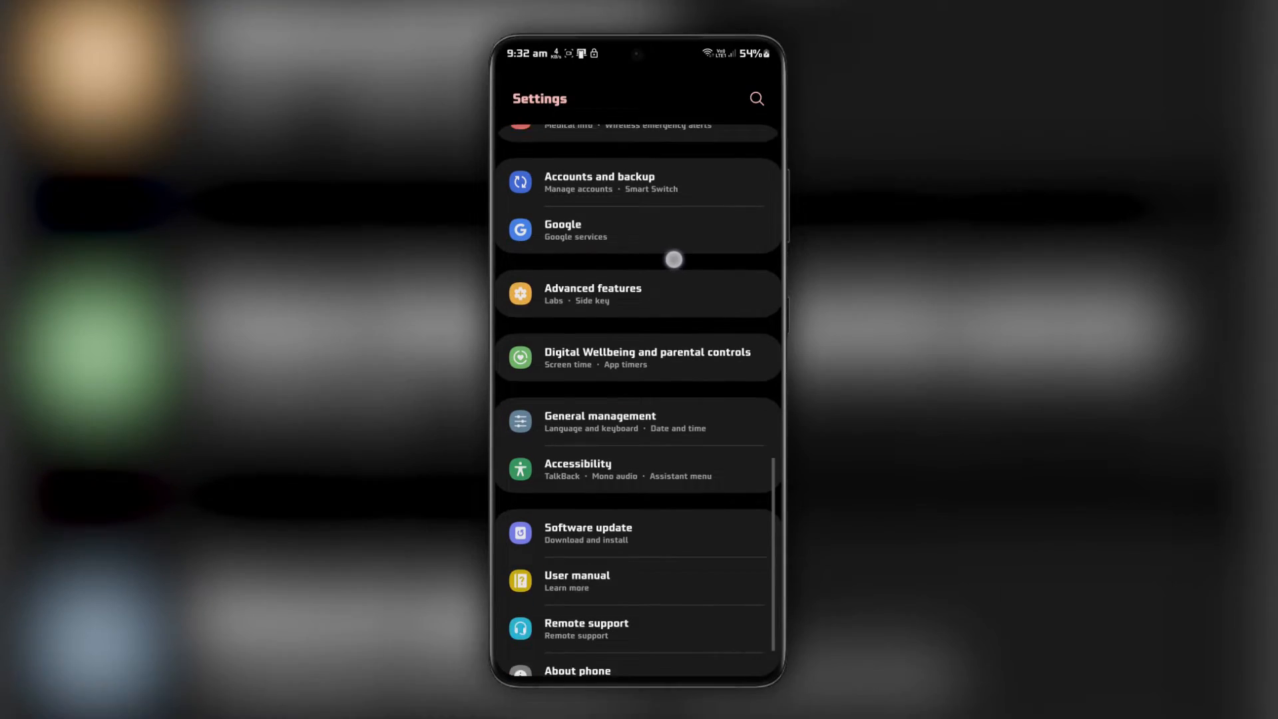
scroll(down, 3)
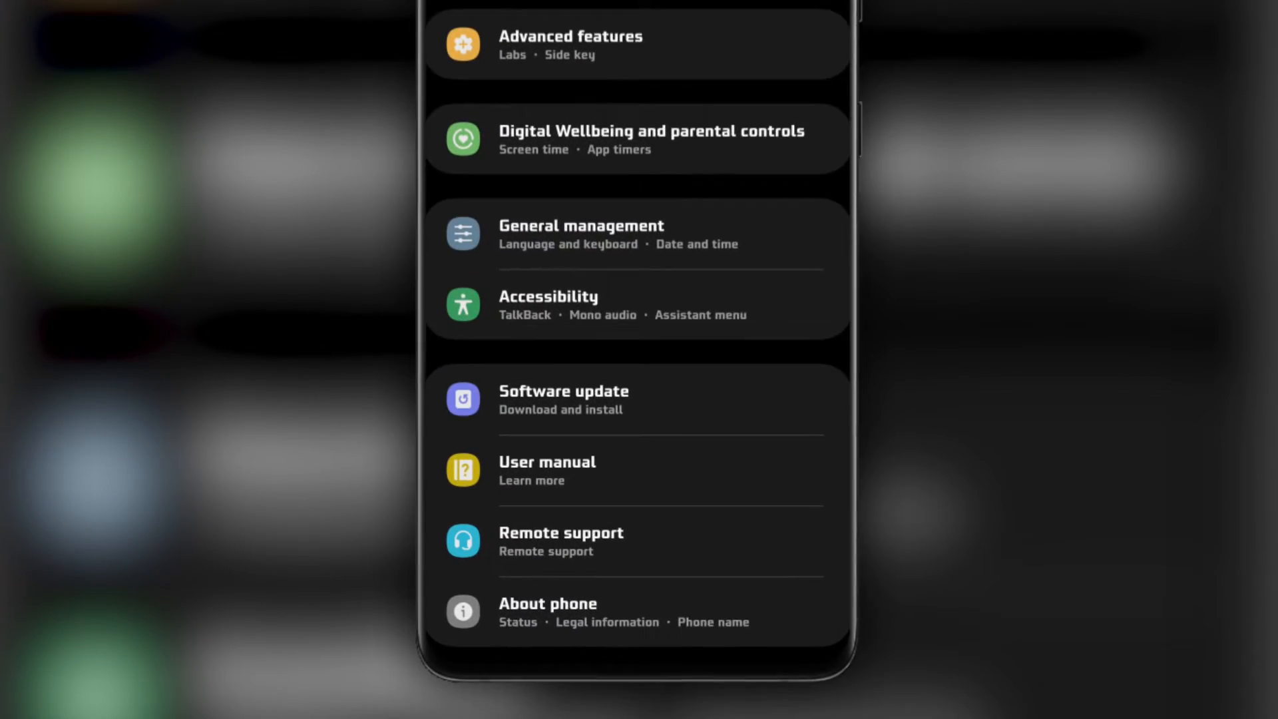
scroll(up, 3)
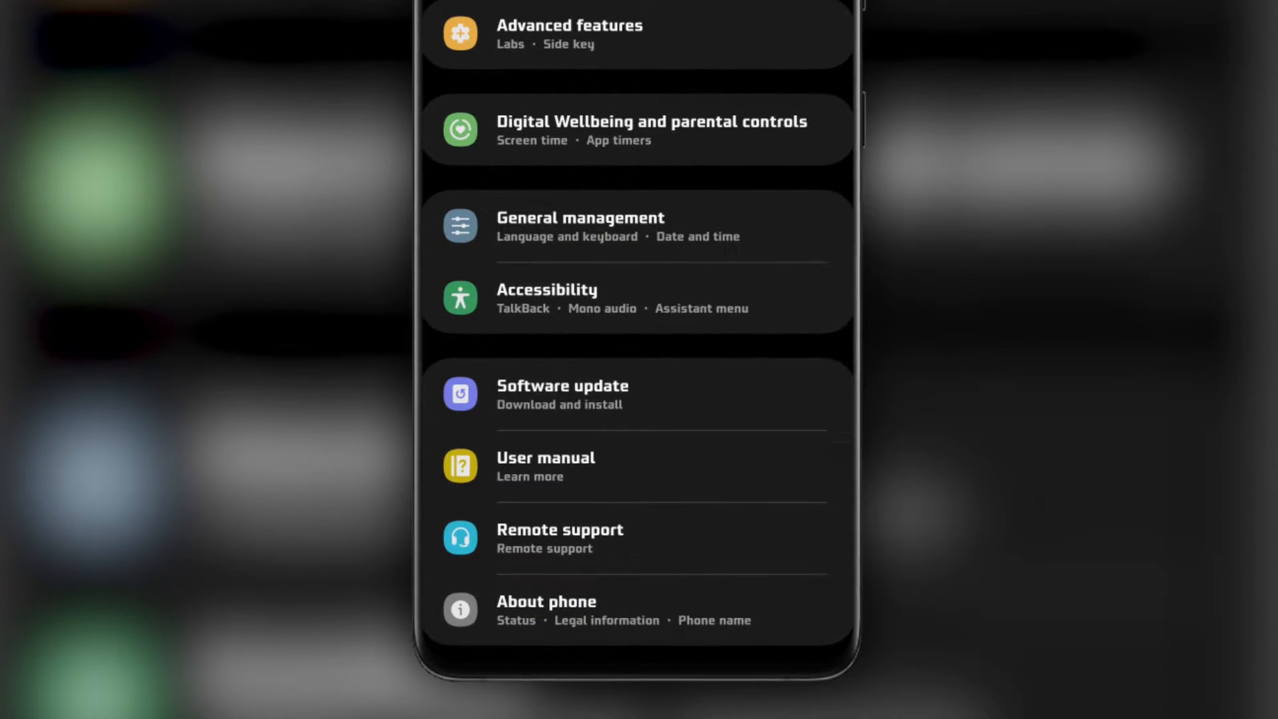
click(562, 395)
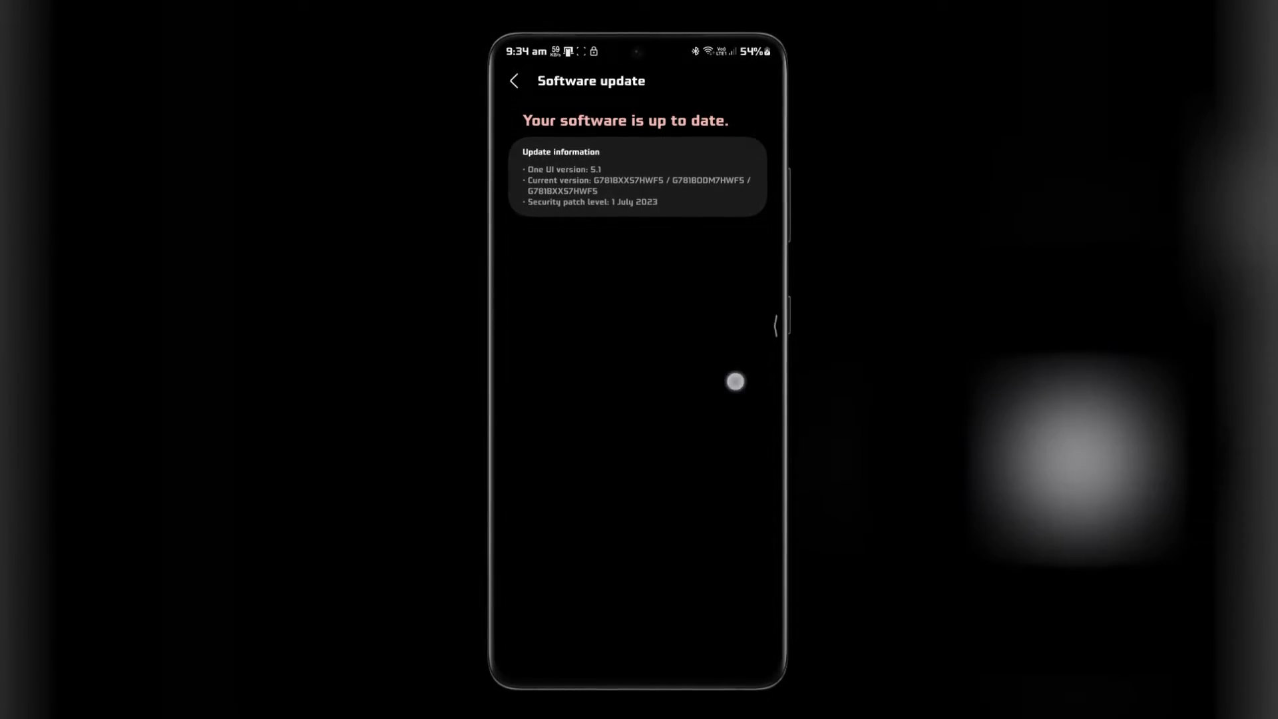
click(515, 80)
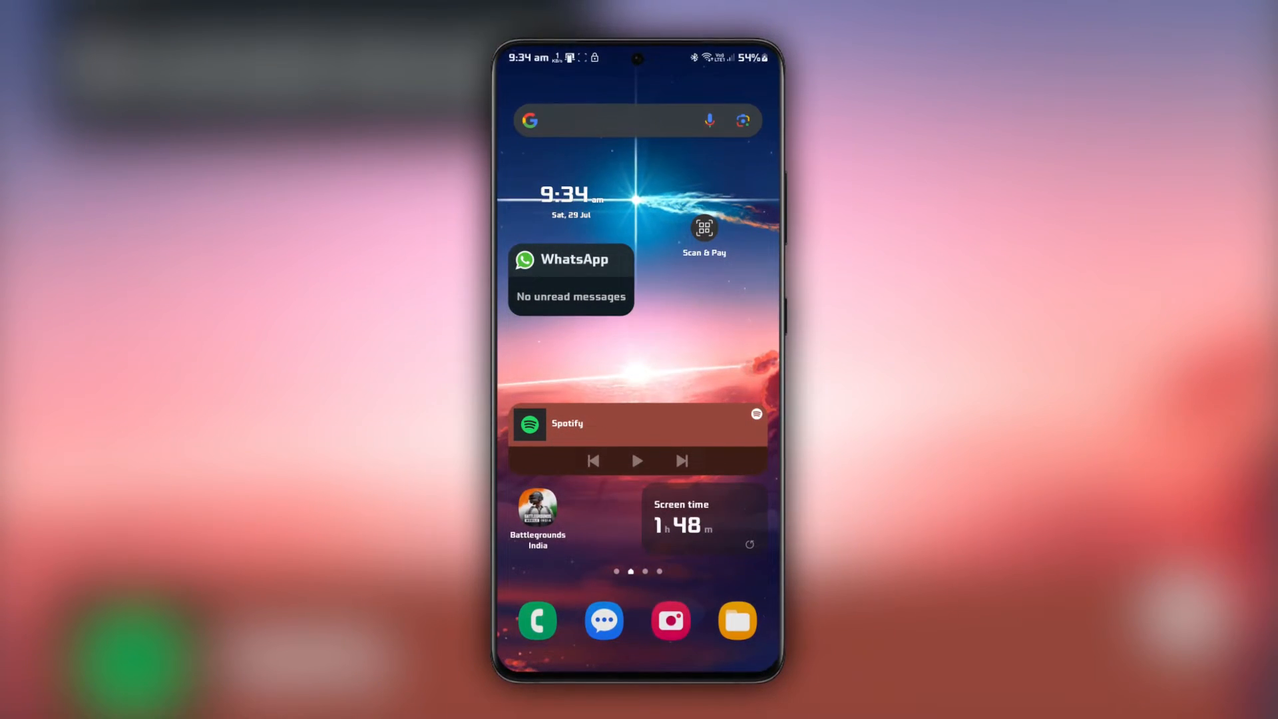
Step: Open Settings from the home screen to reach the Apps page
click(619, 121)
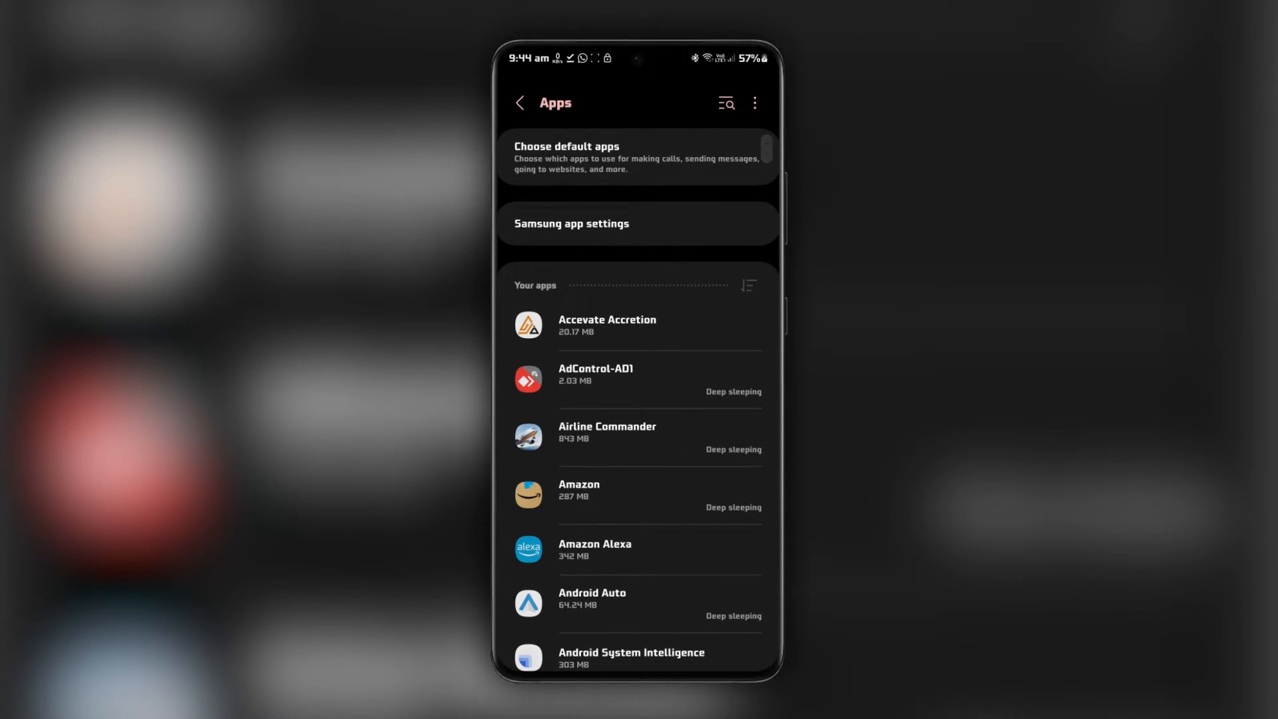
Step: Allow Chrome to install unknown apps via Special access > Install unknown apps
click(753, 102)
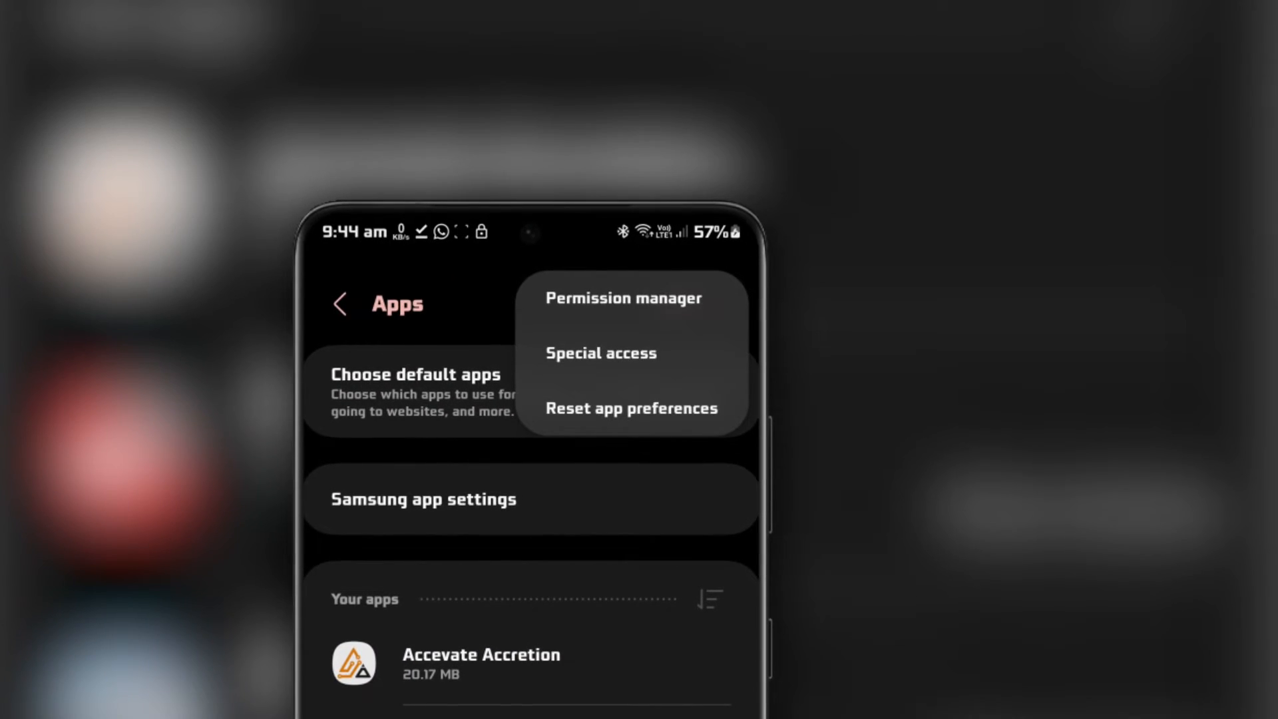
click(599, 352)
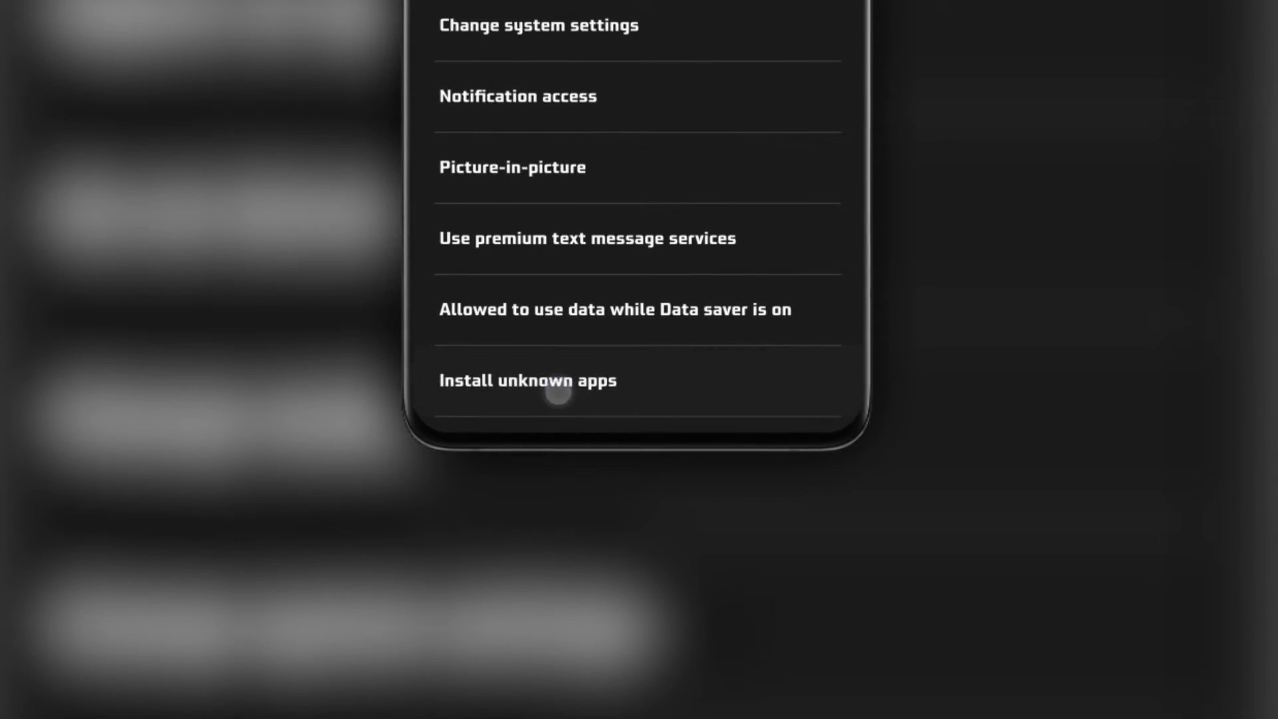
click(528, 380)
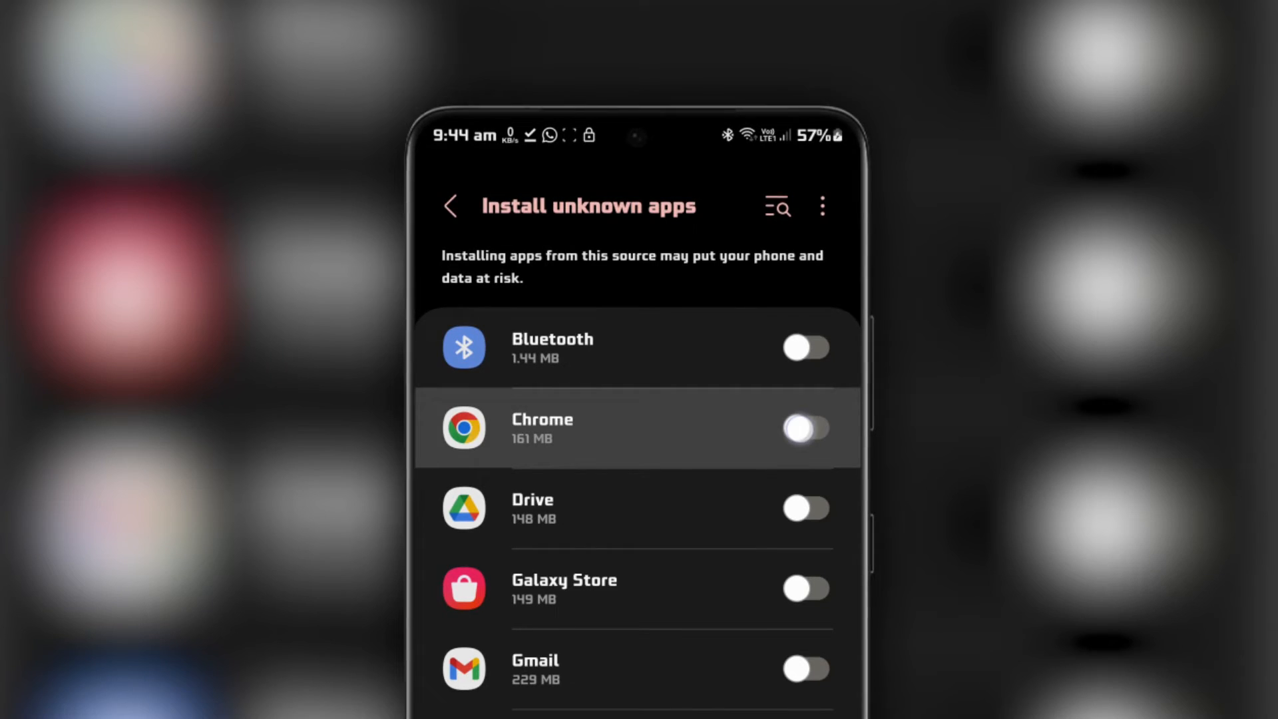
click(803, 431)
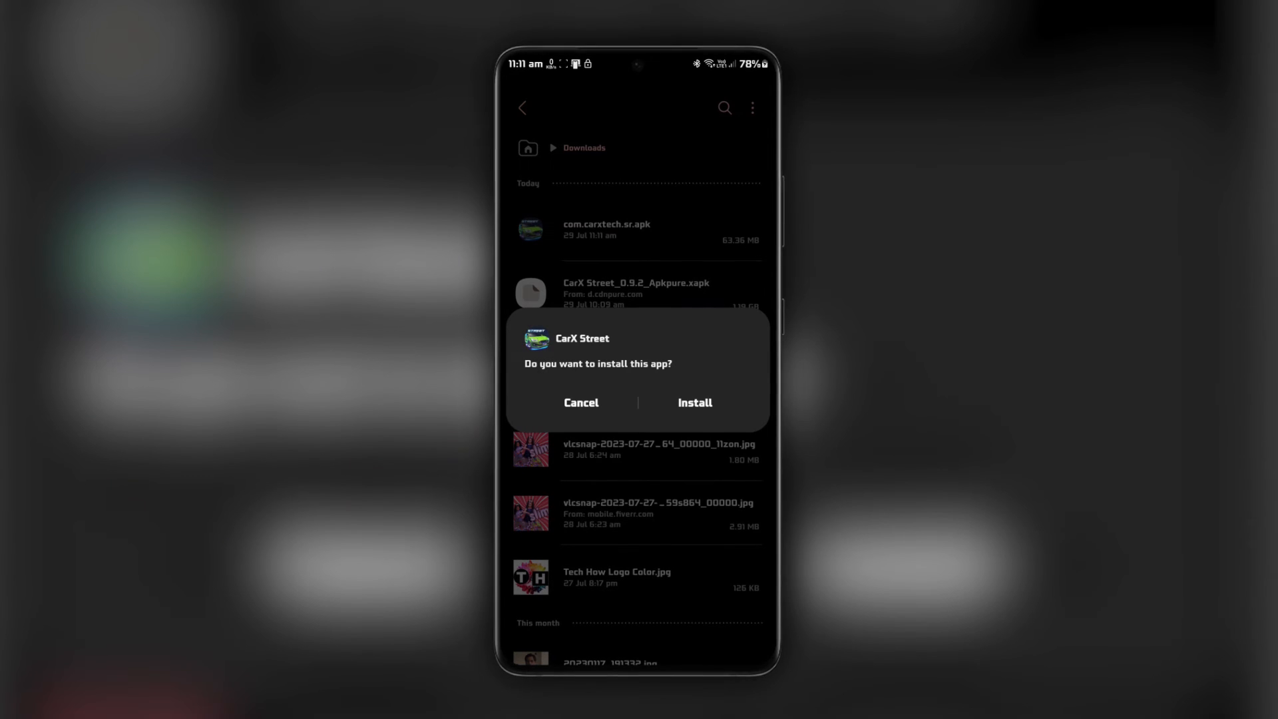
Step: Confirm installing CarX Street from com.carxtech.sr.apk in Downloads
click(694, 402)
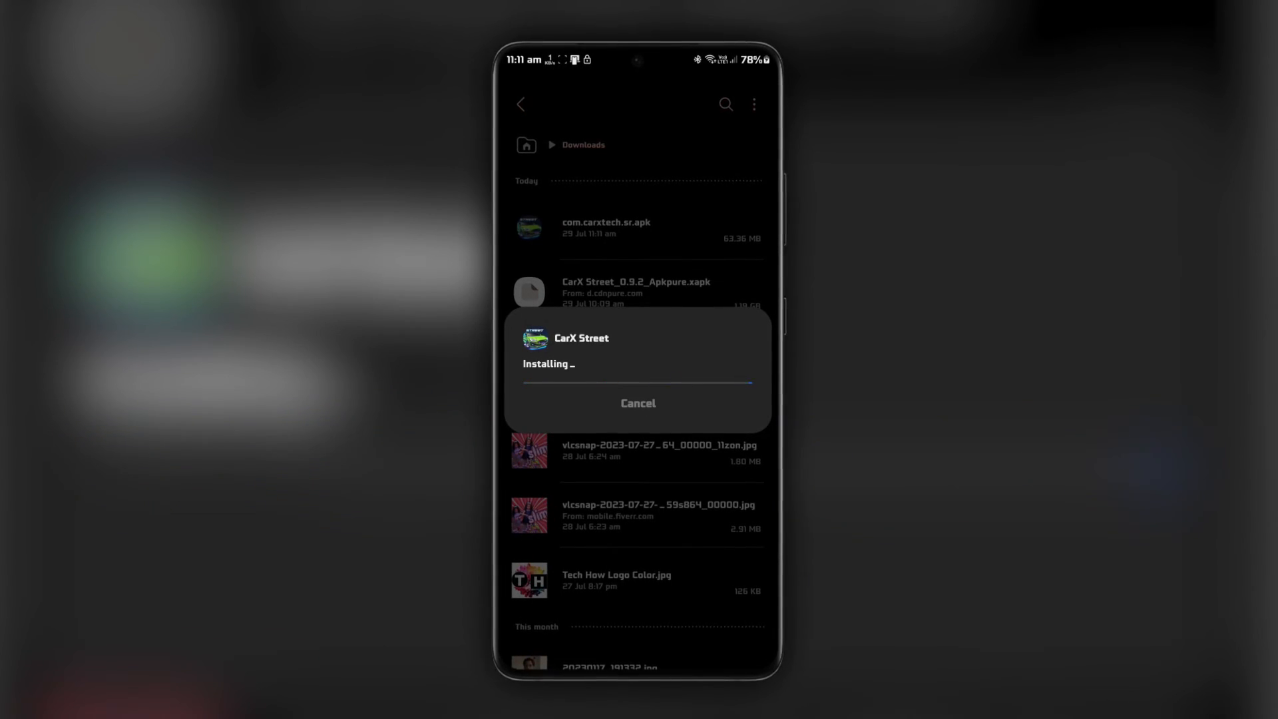